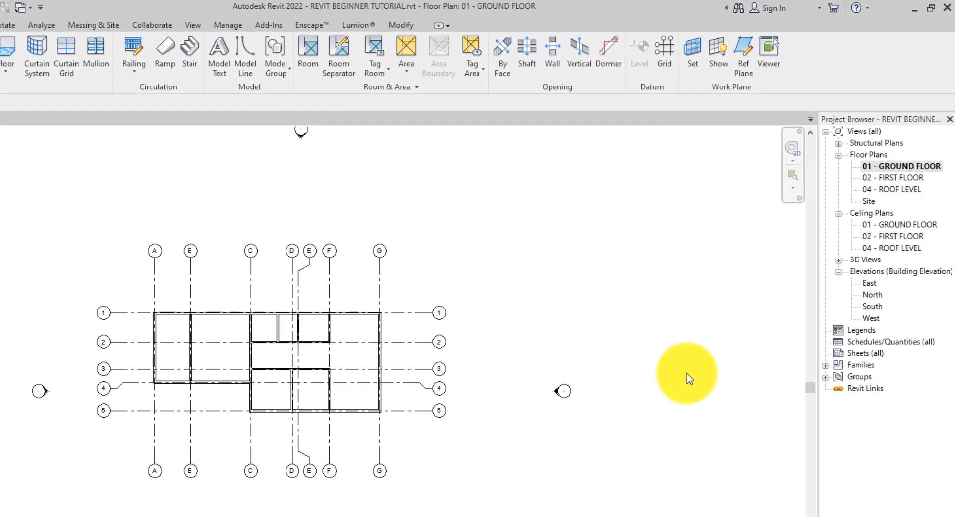
- Open the 04 - ROOF LEVEL floor plan from the Project Browser
double_click(891, 183)
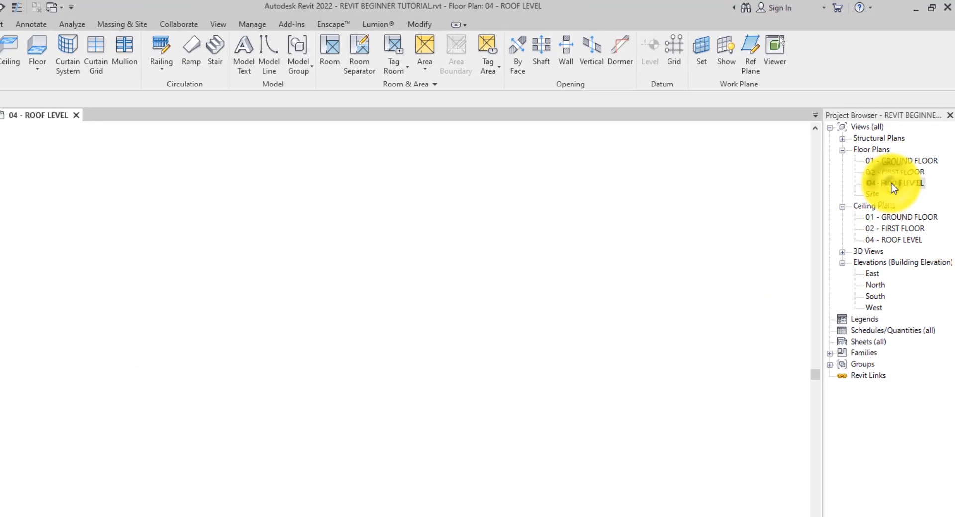
double_click(898, 184)
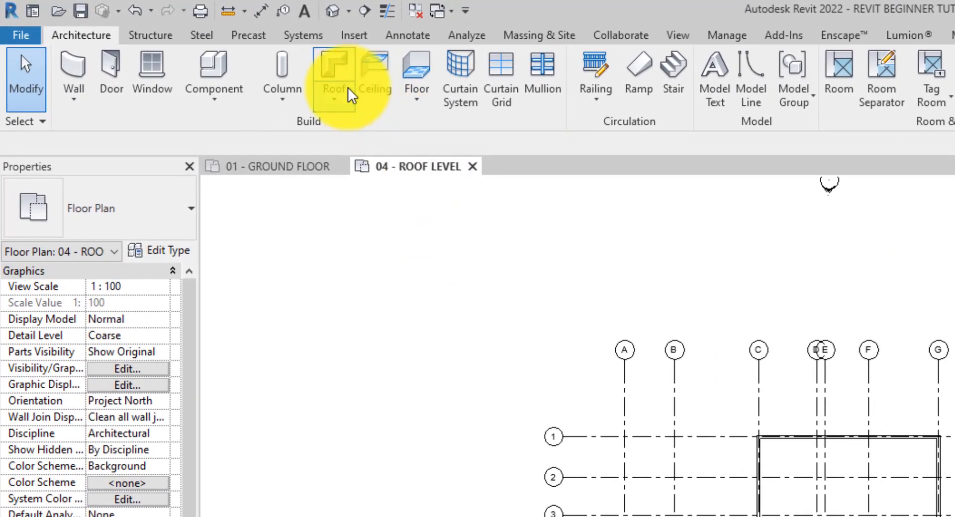
- Start a Roof by Footprint with a 600 mm overhang and Defines Slope kept on
left_click(334, 68)
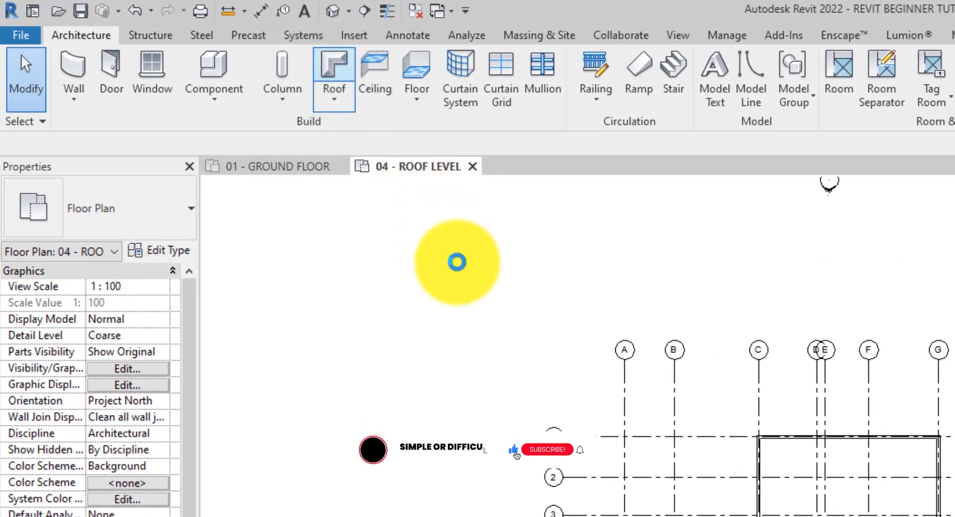
left_click(334, 63)
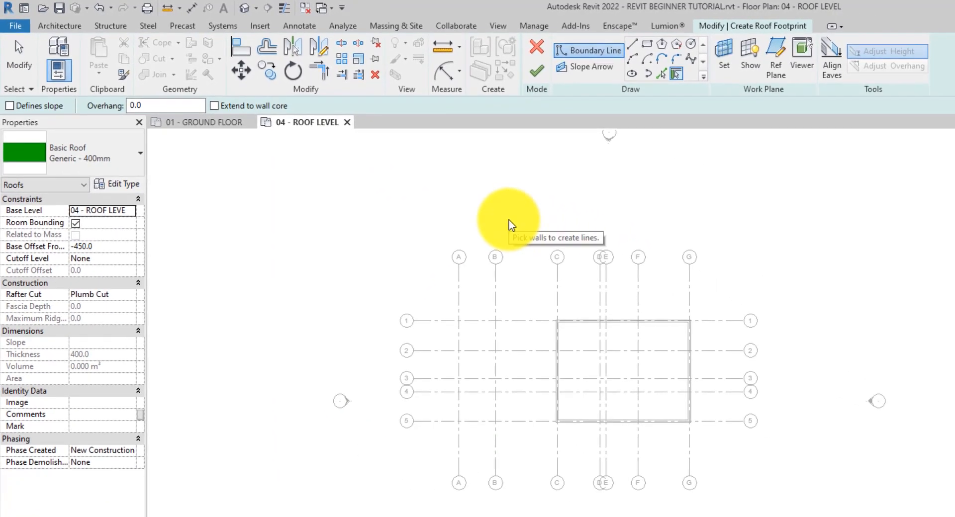
mouse_move(612, 135)
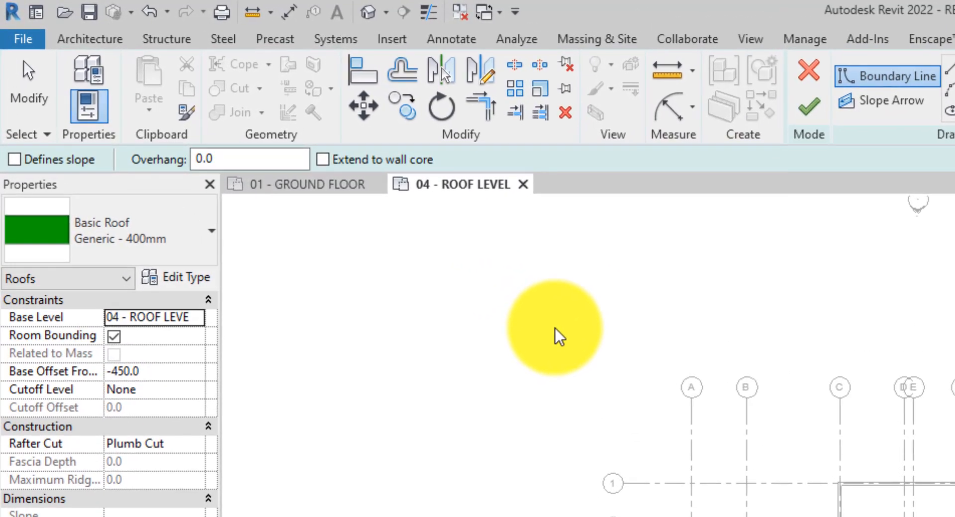
mouse_move(523, 330)
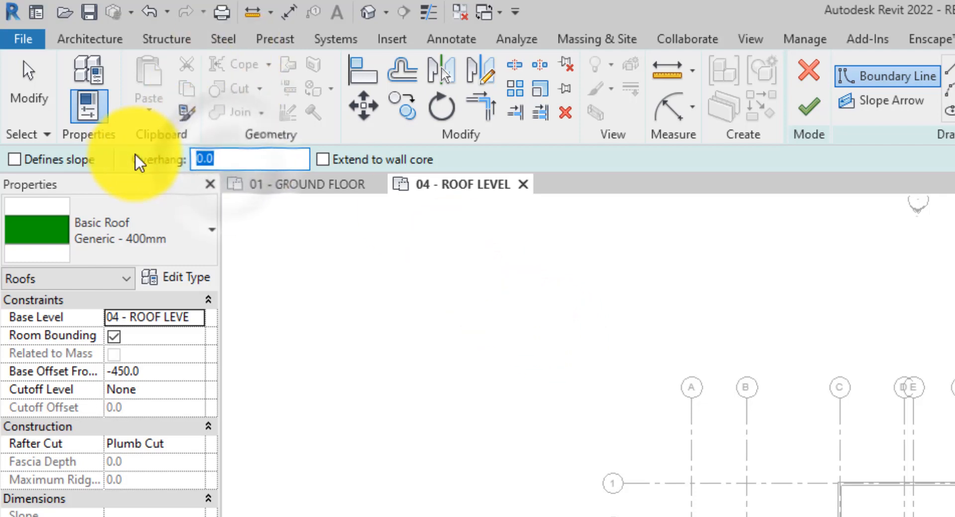
type("600.0")
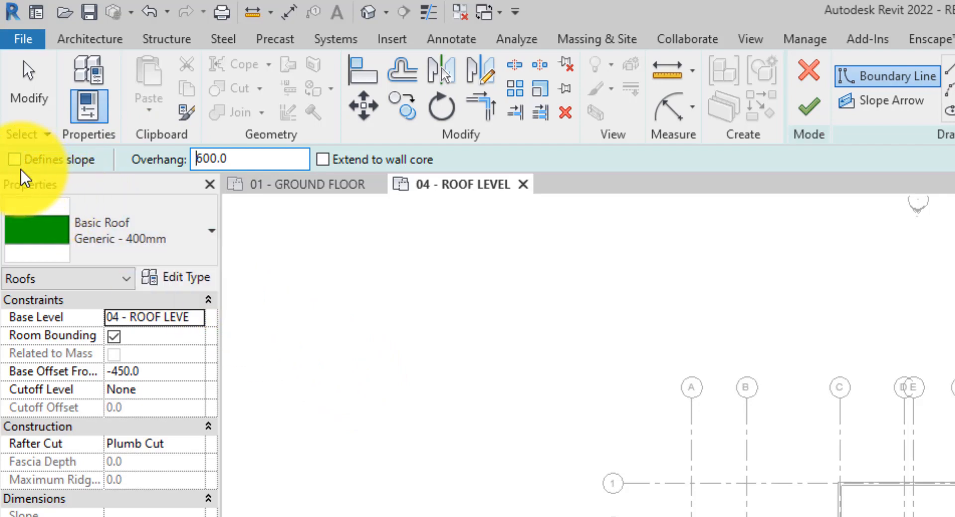
left_click(16, 160)
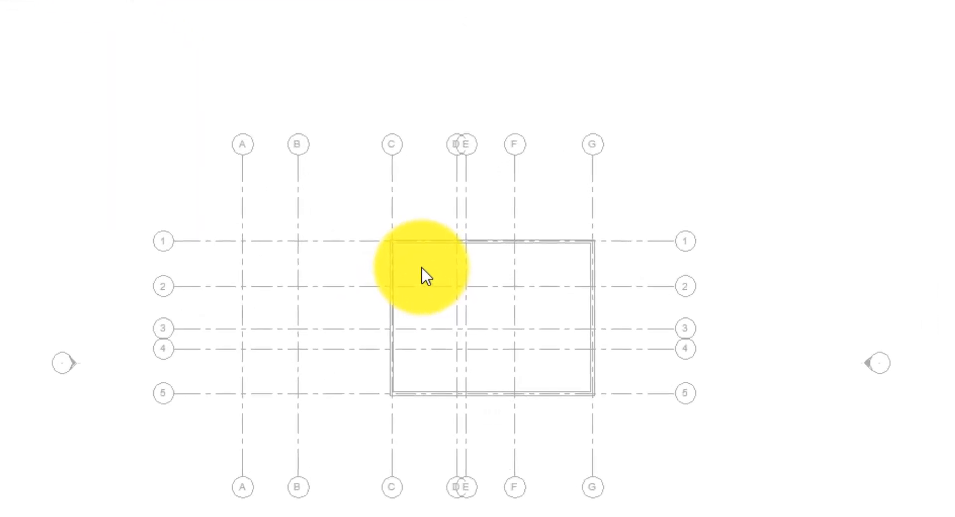
- Pick the whole chain of the main block's four outer walls as the roof boundary
left_click(533, 242)
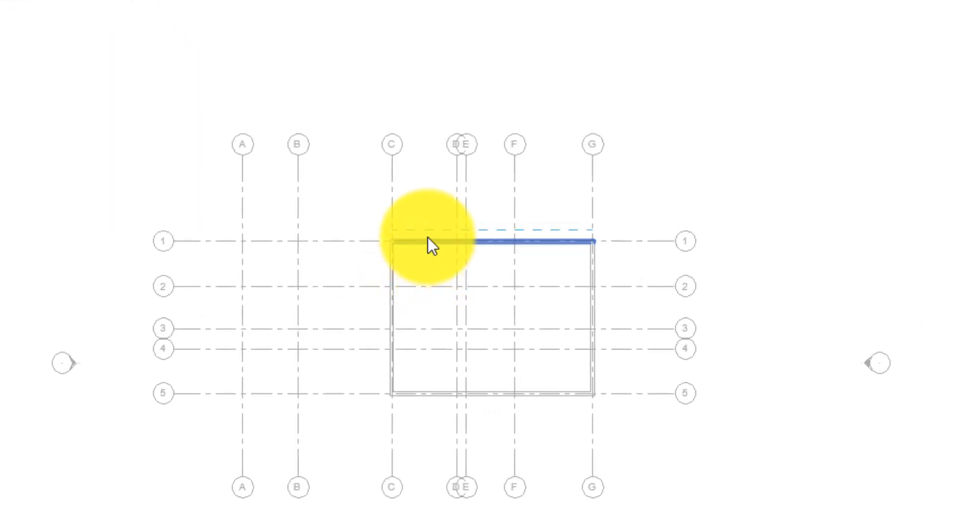
mouse_move(430, 254)
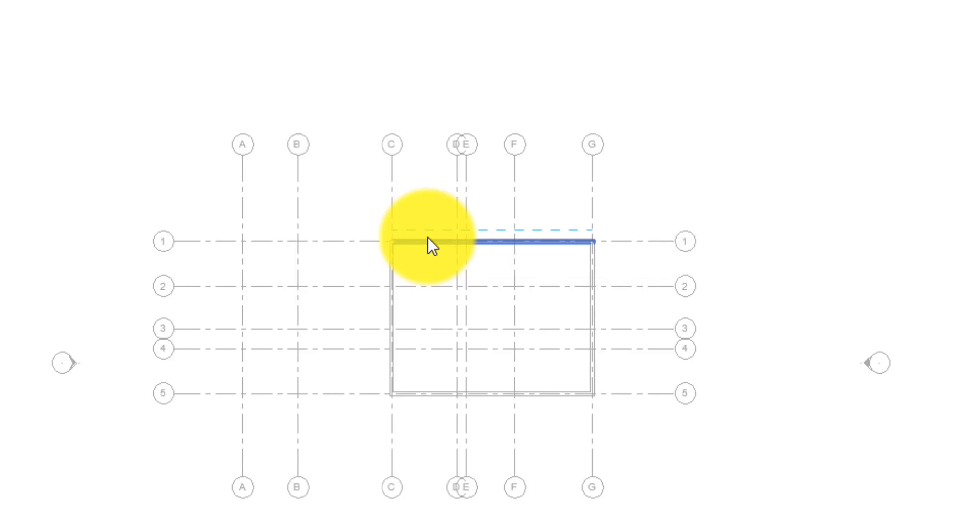
left_click(431, 250)
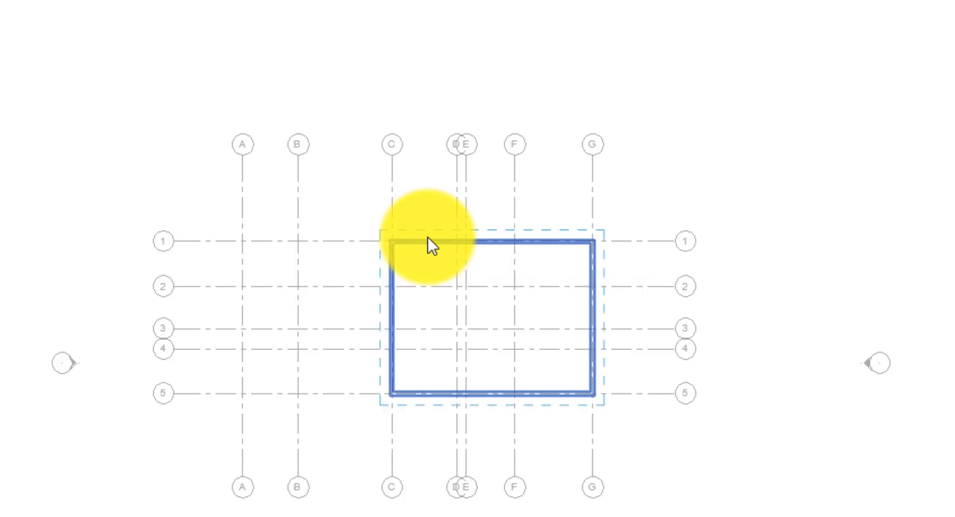
mouse_move(432, 255)
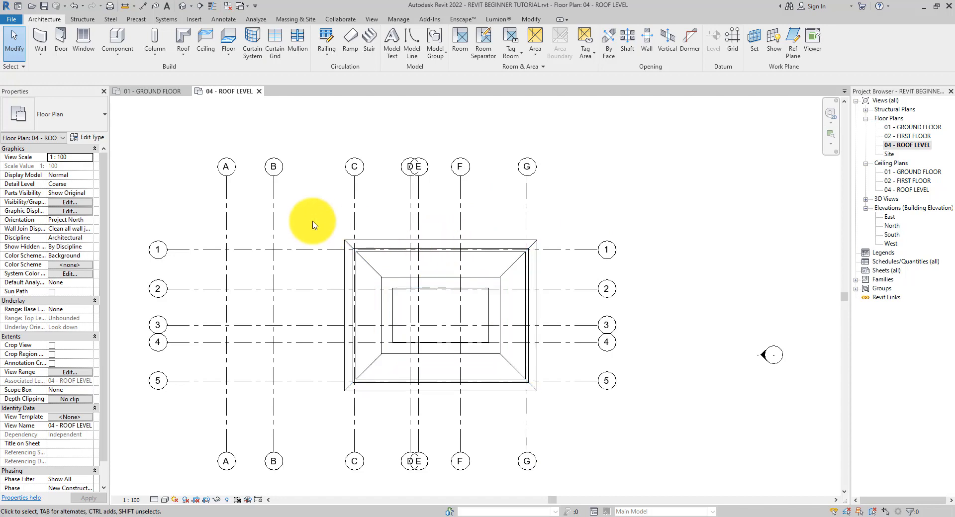
mouse_move(314, 218)
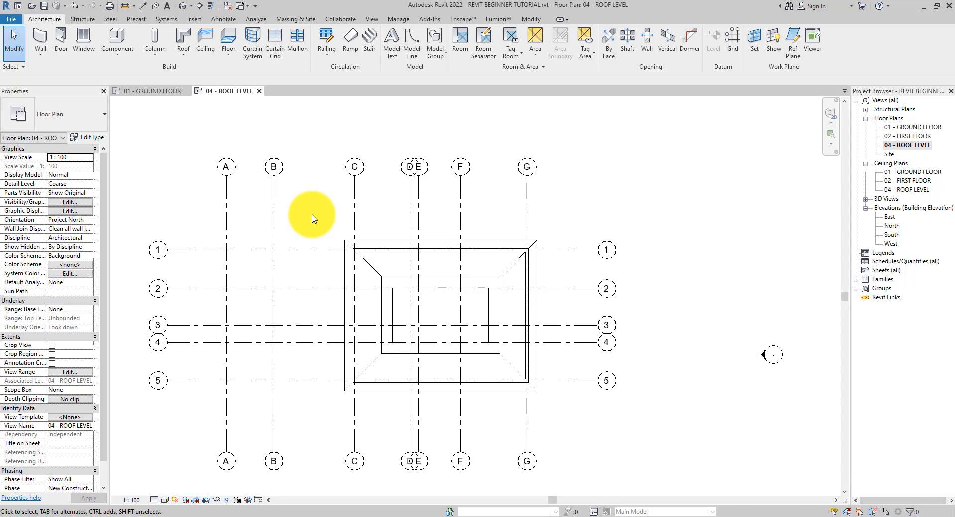
mouse_move(195, 55)
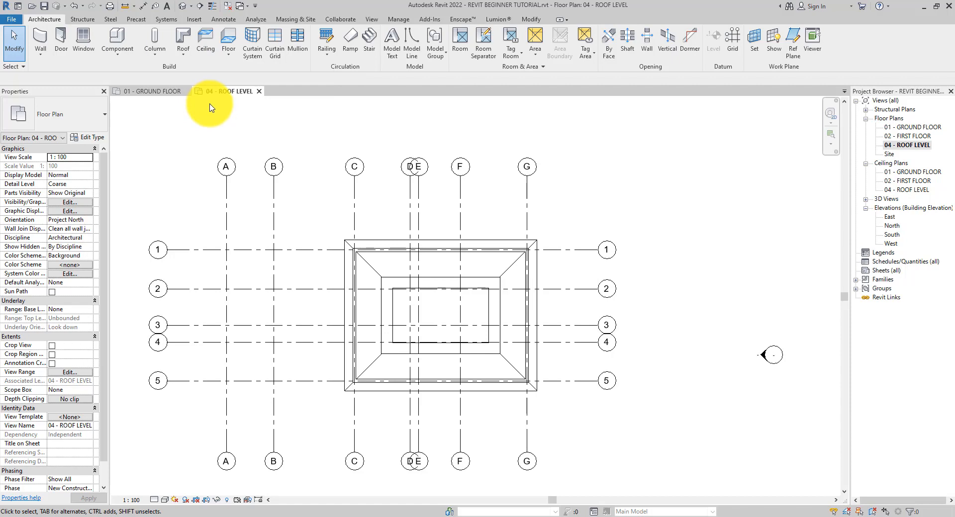
mouse_move(210, 103)
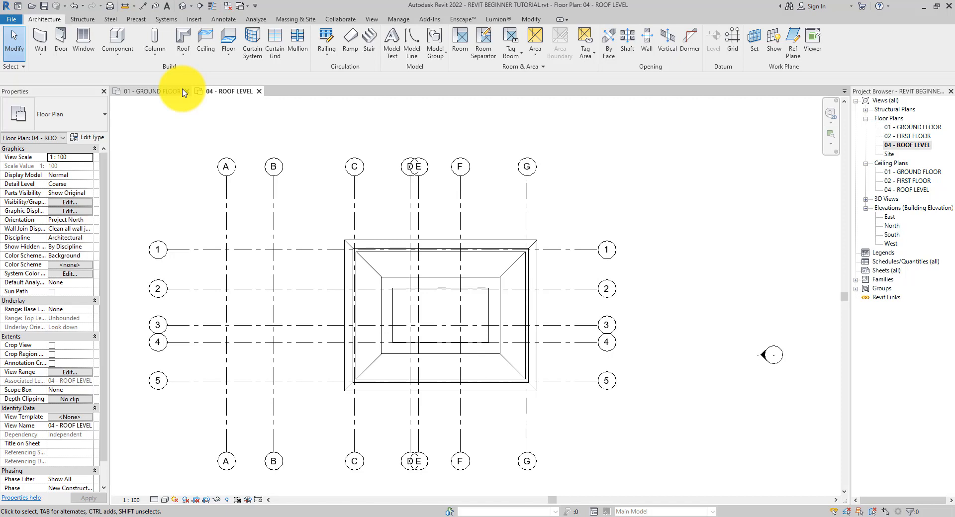
mouse_move(184, 96)
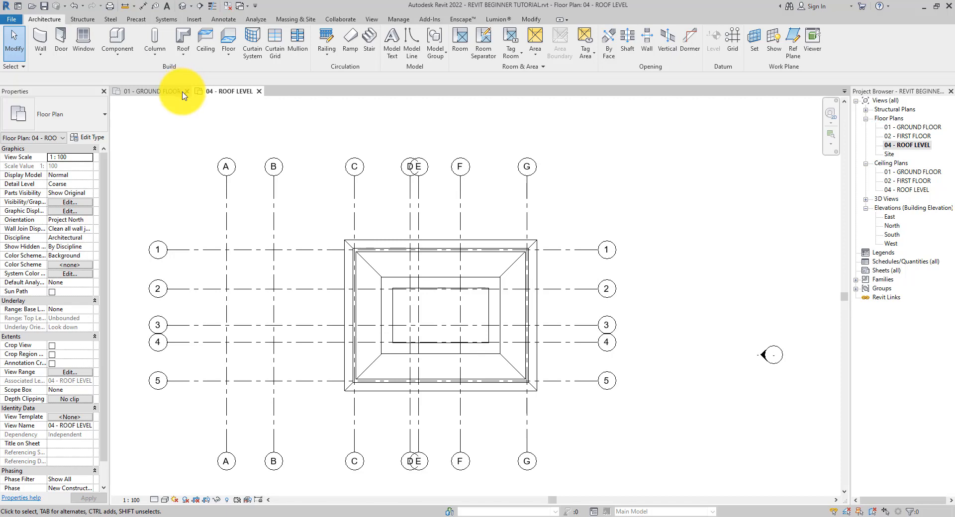
mouse_move(236, 210)
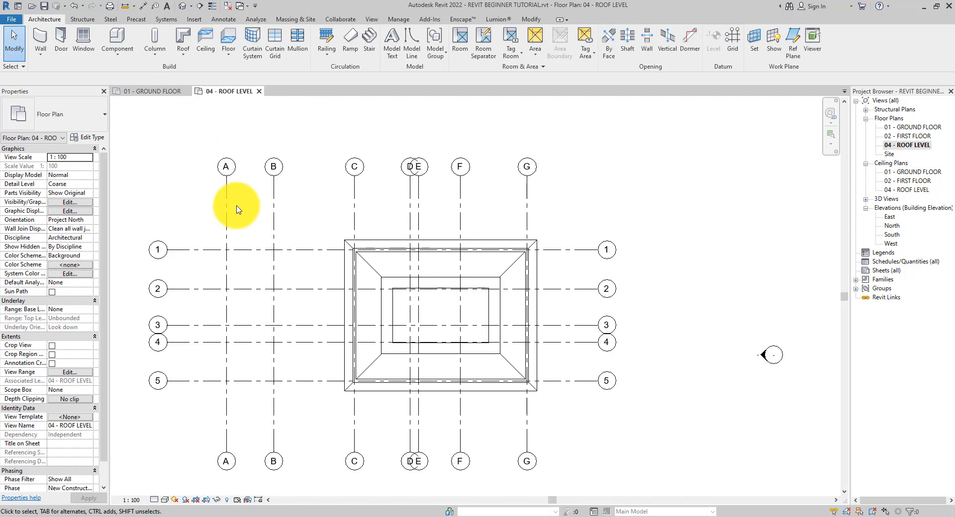
mouse_move(236, 208)
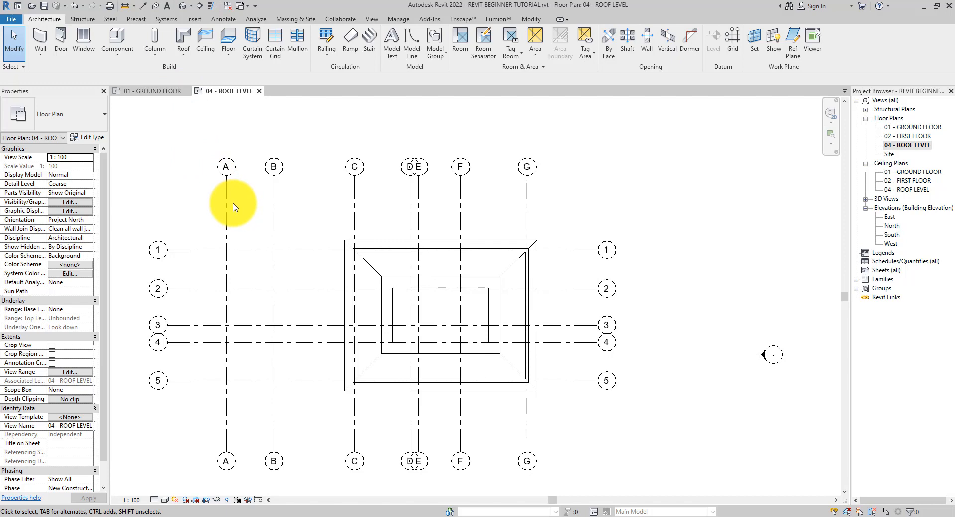
mouse_move(229, 202)
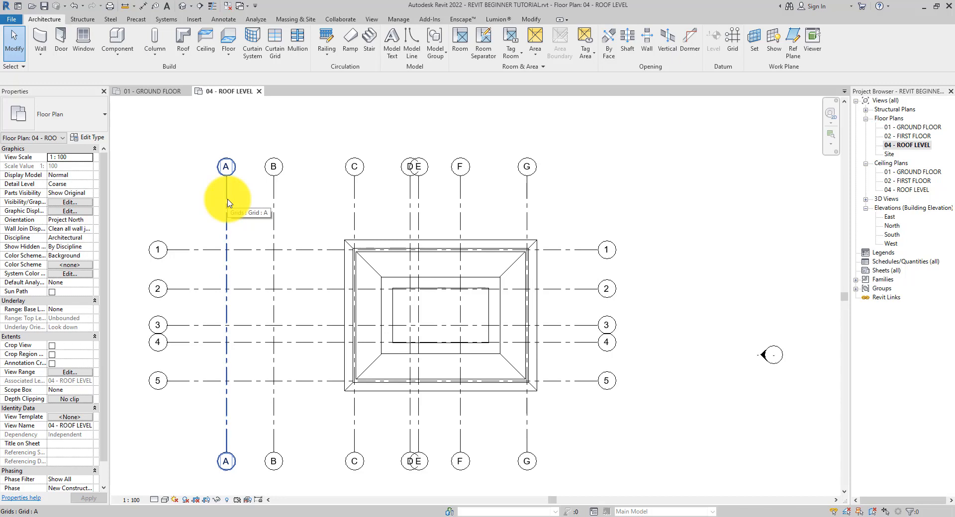
mouse_move(255, 222)
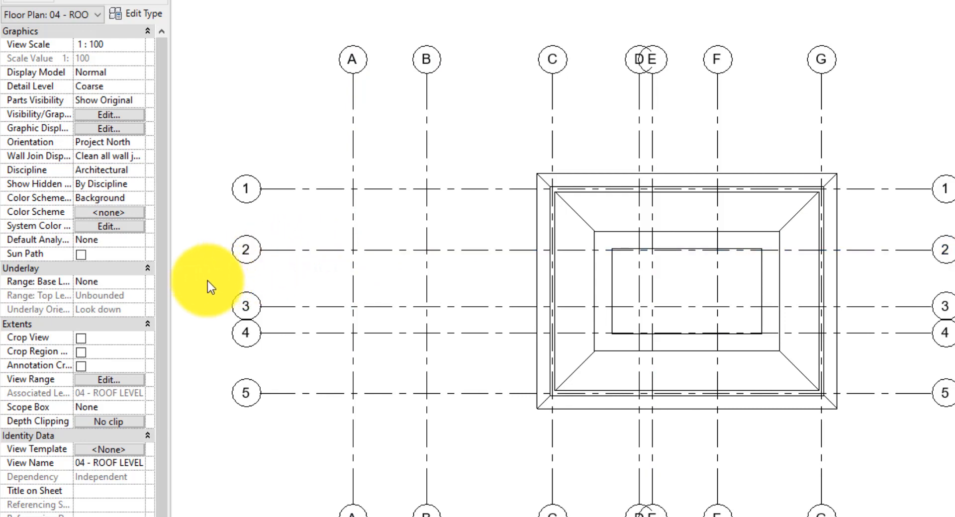
- Set the plan's underlay base level to 01 - GROUND FLOOR
left_click(110, 281)
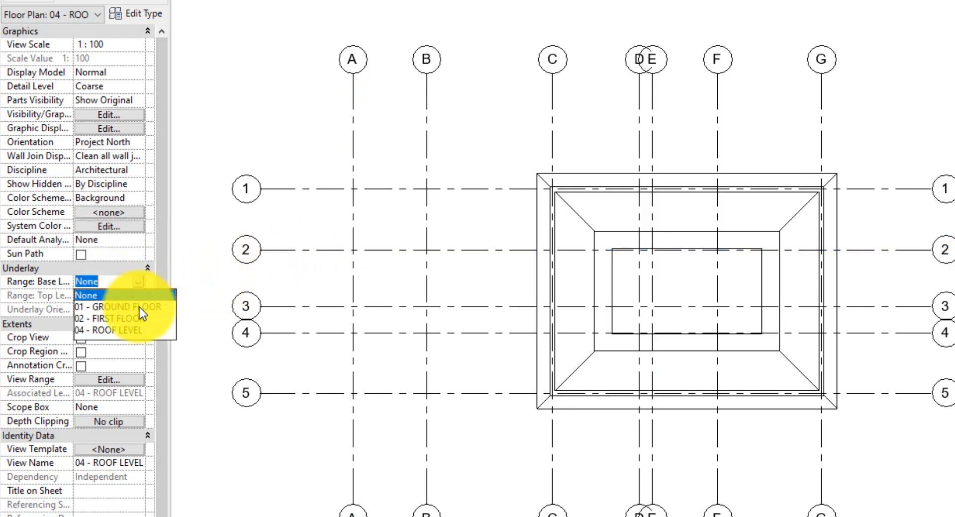
left_click(117, 307)
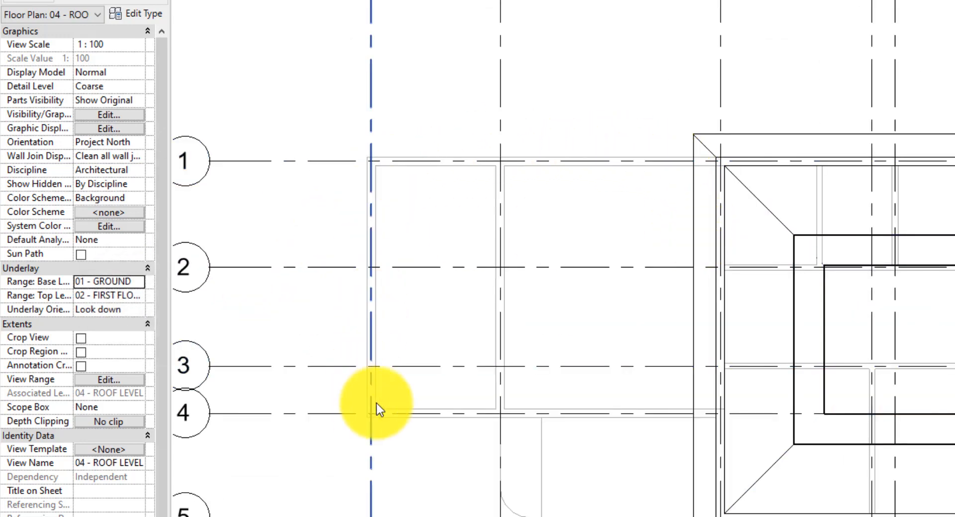
mouse_move(685, 230)
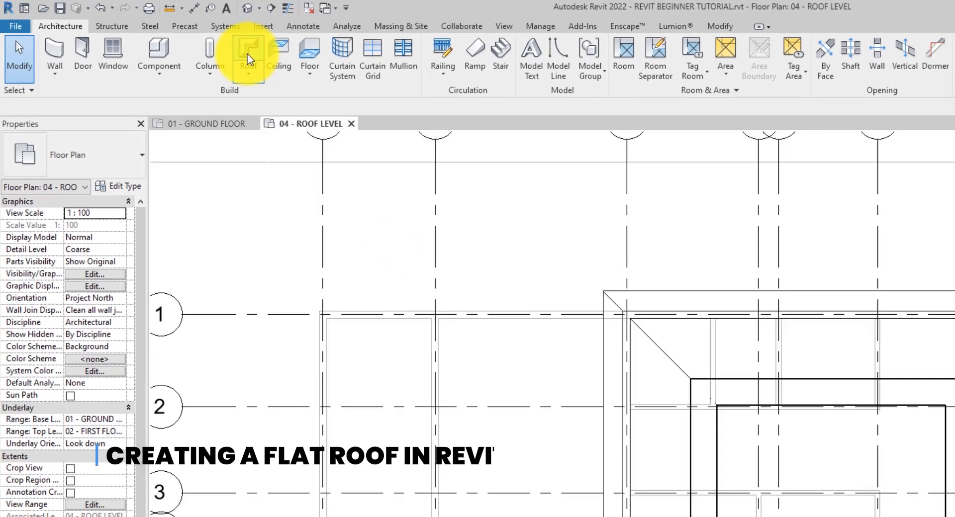
- Start another Roof by Footprint and adjust its overhang for the porch roof
left_click(248, 53)
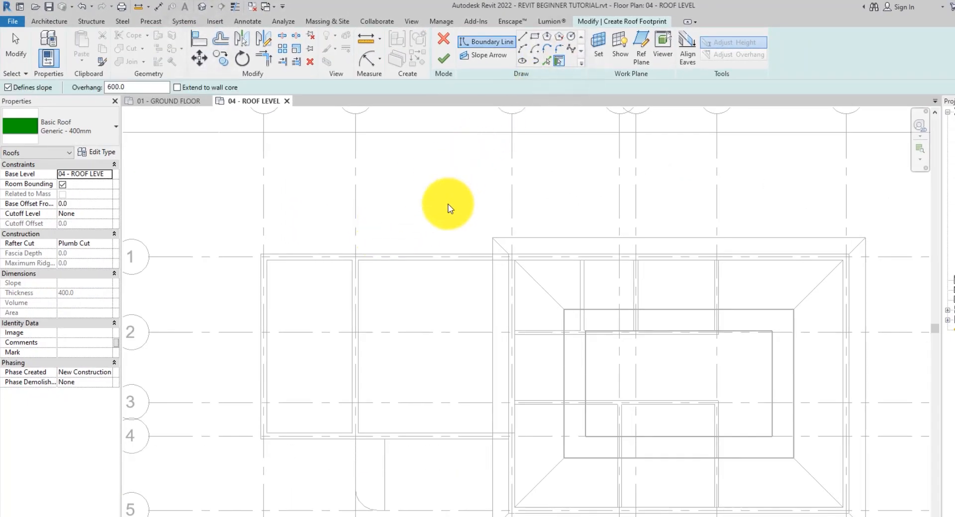
mouse_move(423, 206)
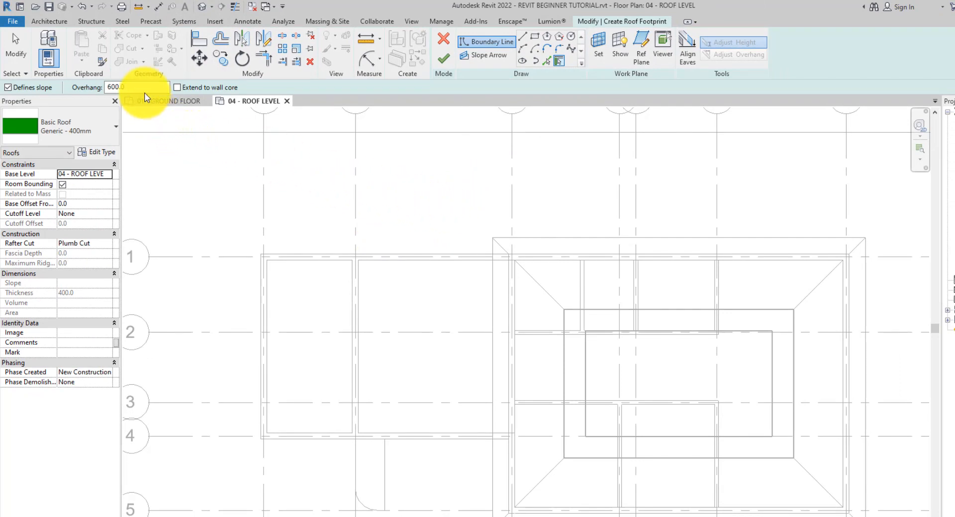
left_click(134, 88)
type("0")
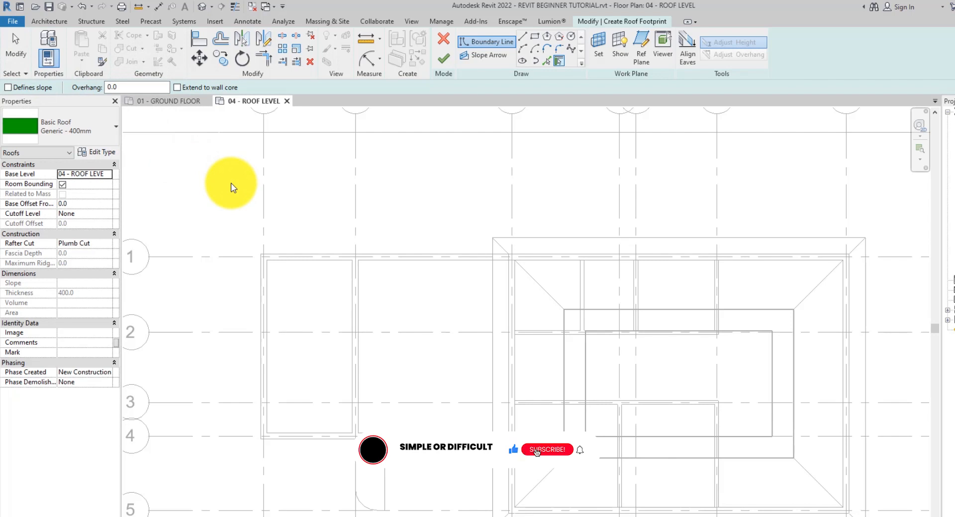
left_click(547, 450)
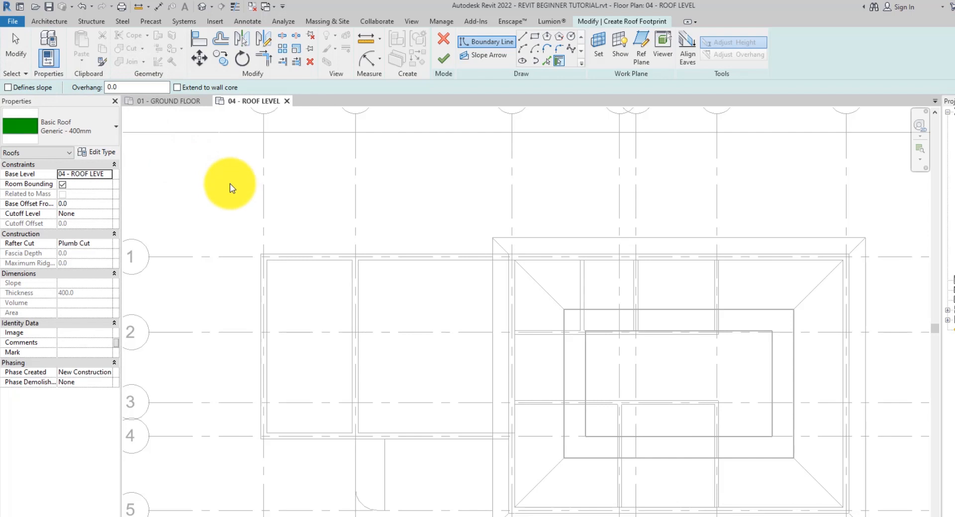
- Set the roof's Base Level to 02 - FIRST FLOOR with a Base Offset of -450
left_click(87, 174)
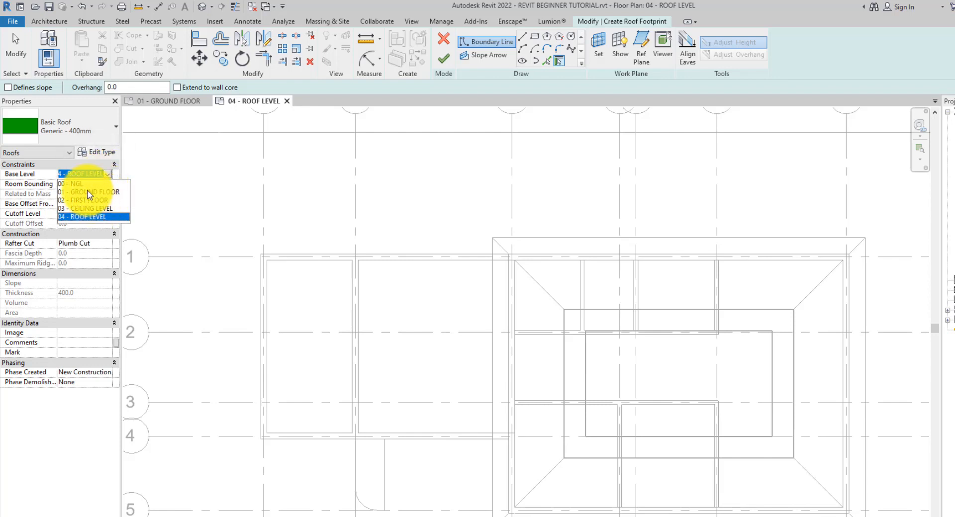
left_click(88, 200)
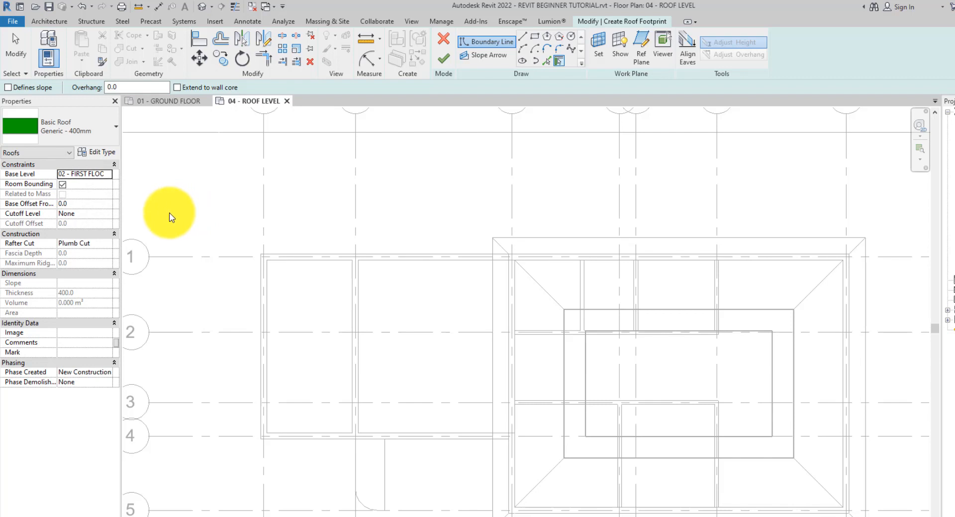
left_click(89, 174)
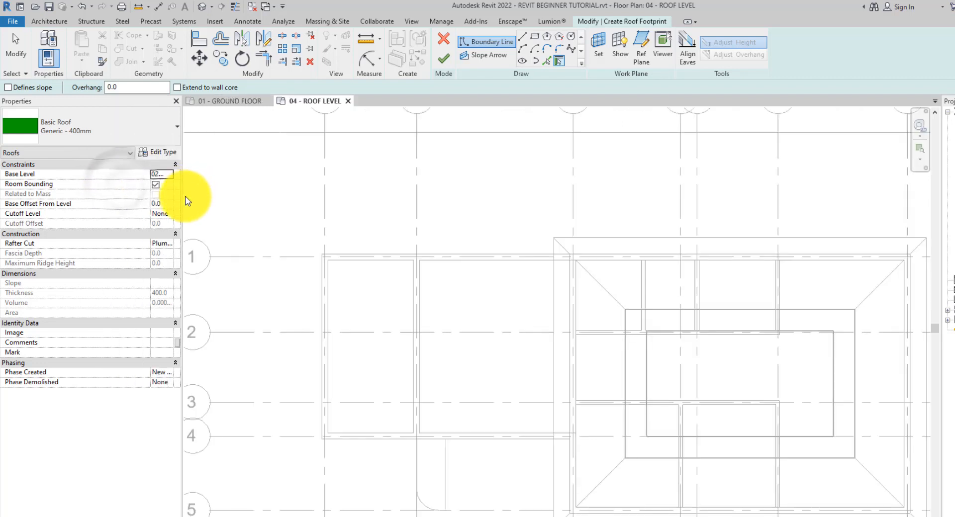
left_click(161, 174)
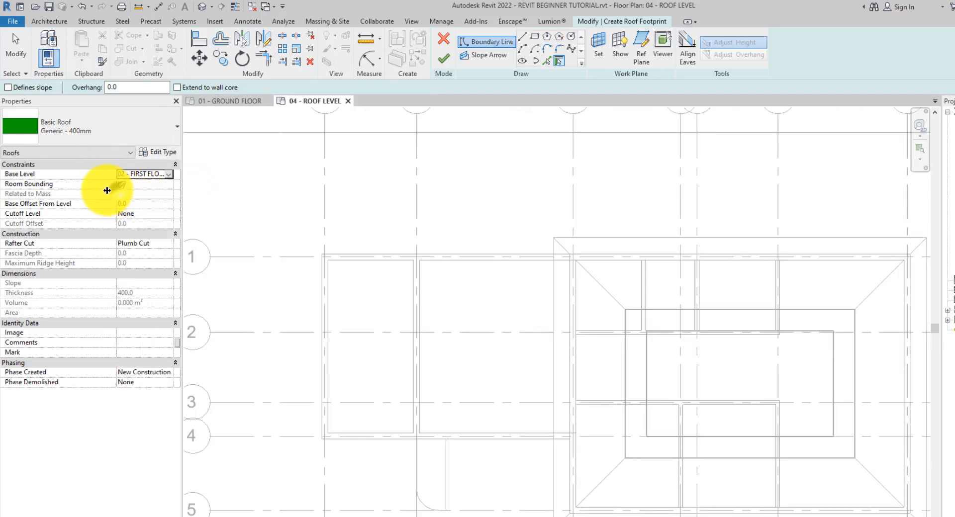
left_click(125, 204)
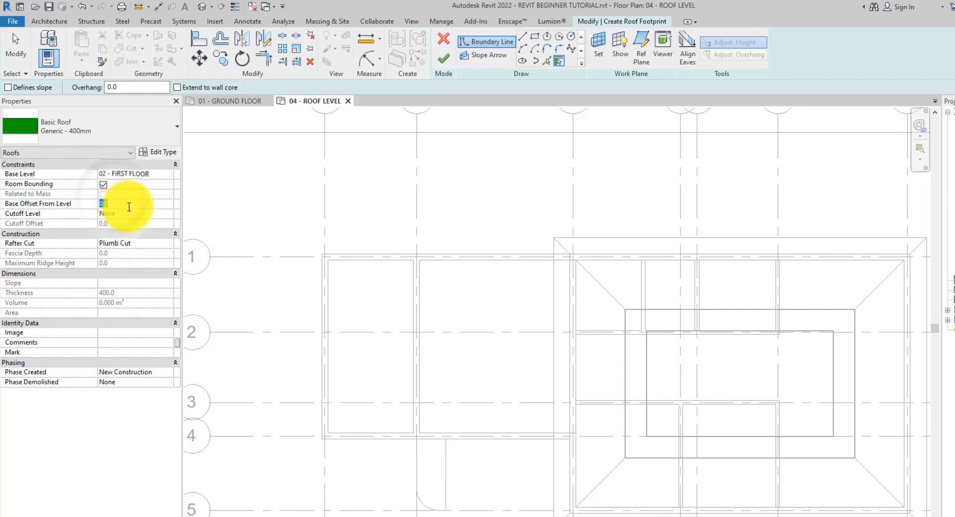
type("-450")
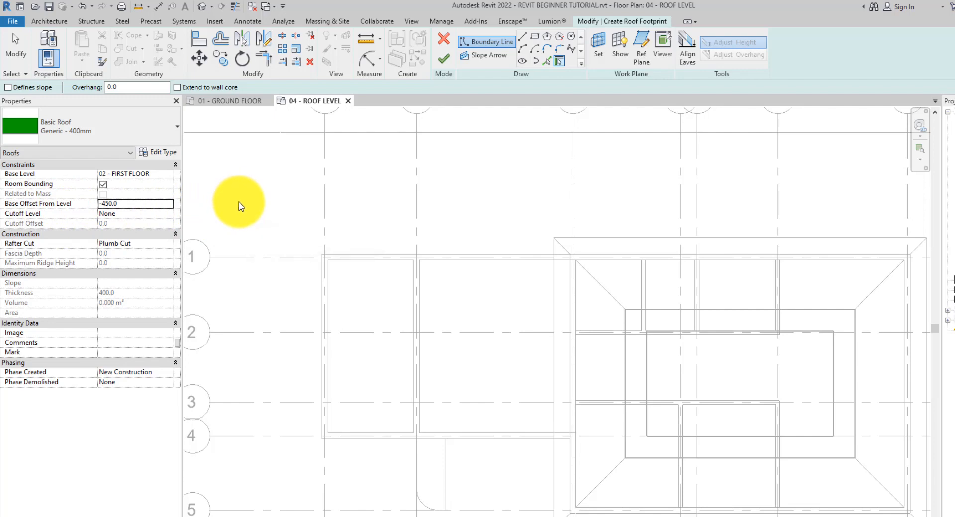
mouse_move(238, 211)
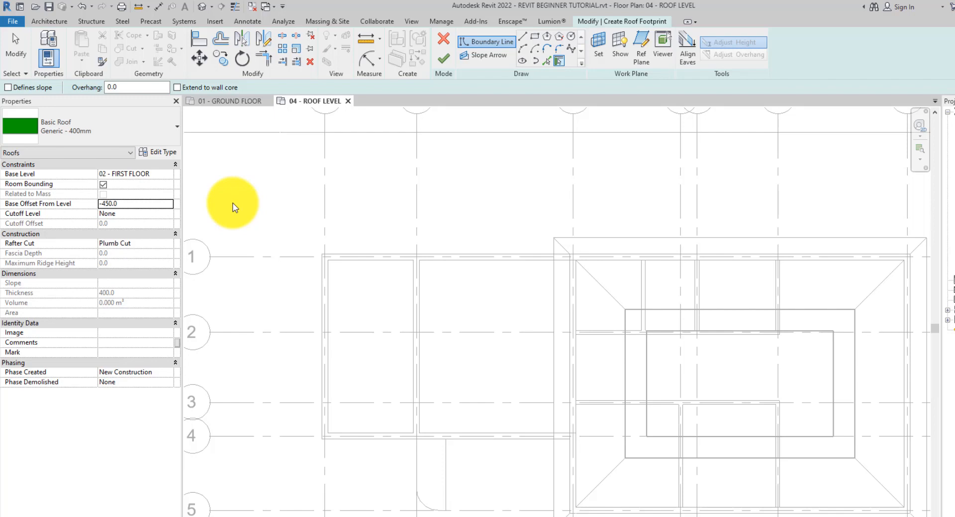
mouse_move(293, 239)
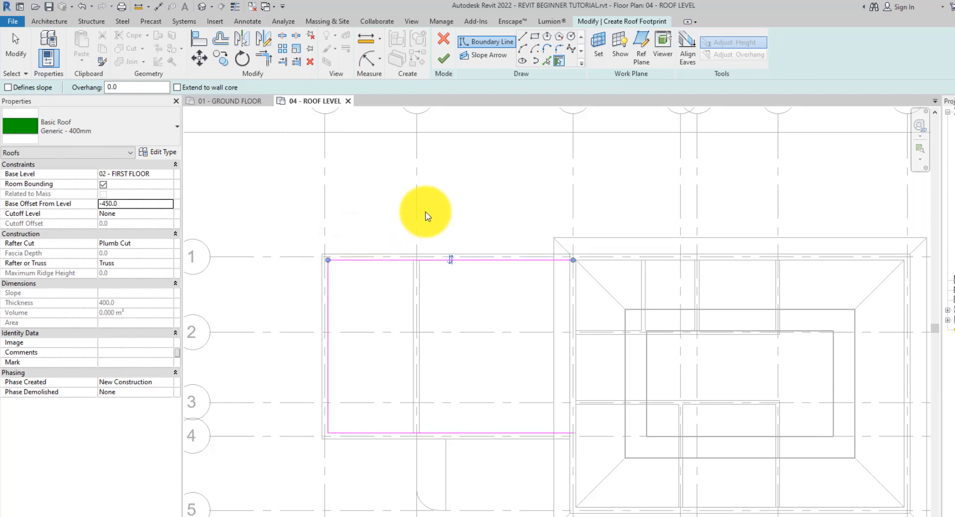
mouse_move(431, 236)
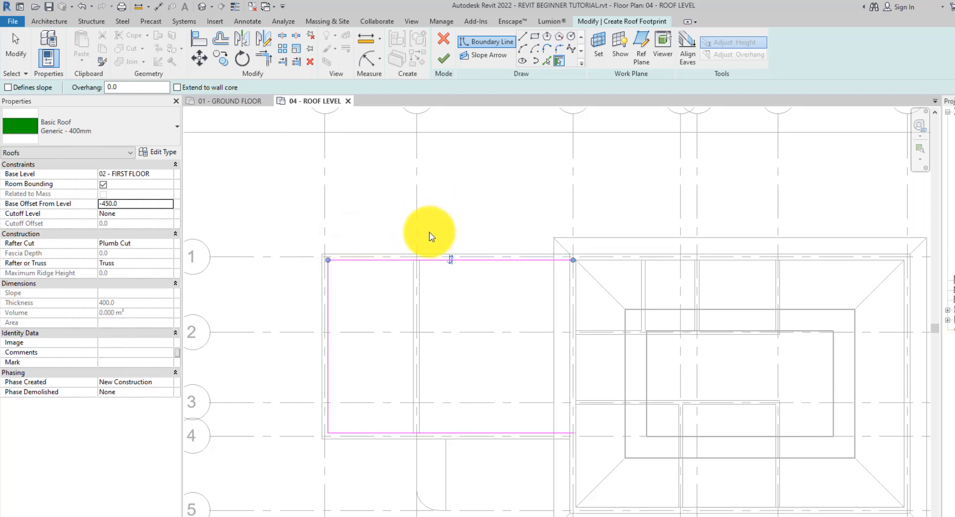
mouse_move(436, 229)
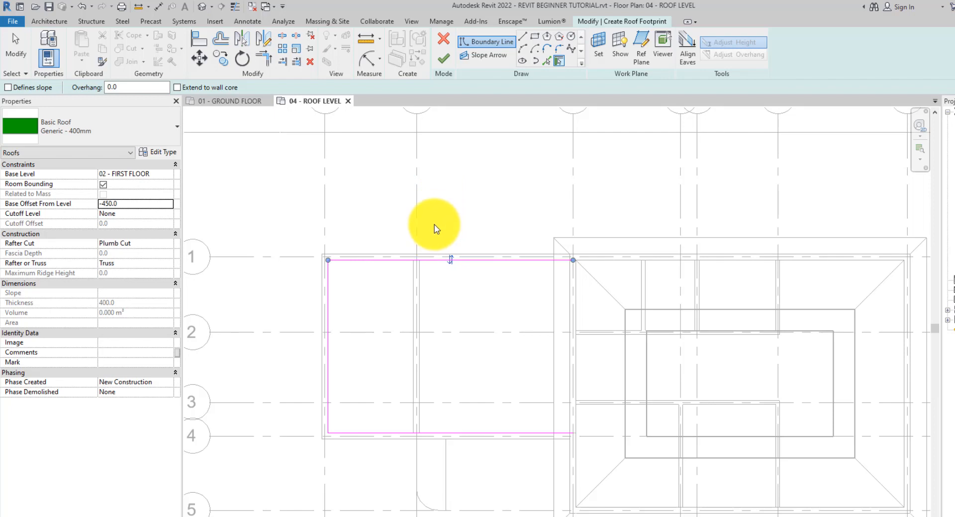
mouse_move(441, 233)
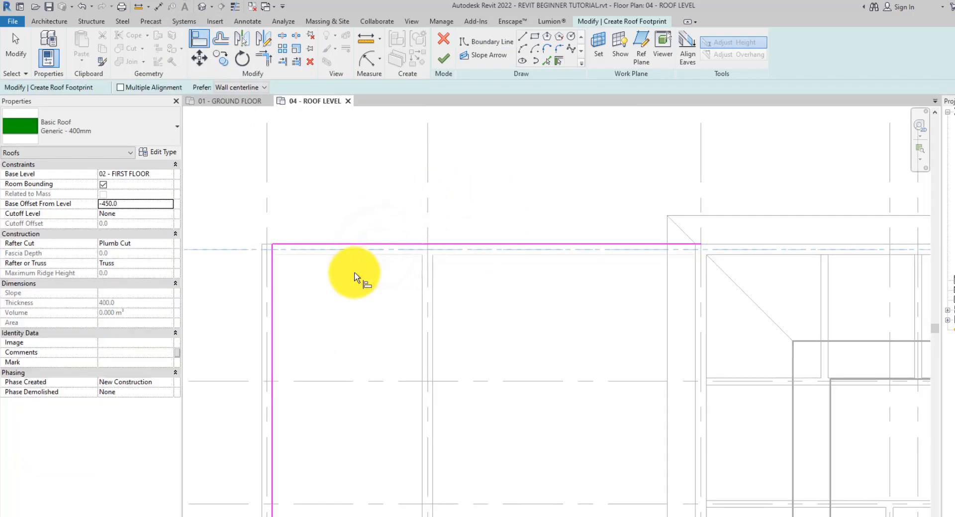
- Align the porch footprint's right edge line to the main block's wall face
scroll("down", 3)
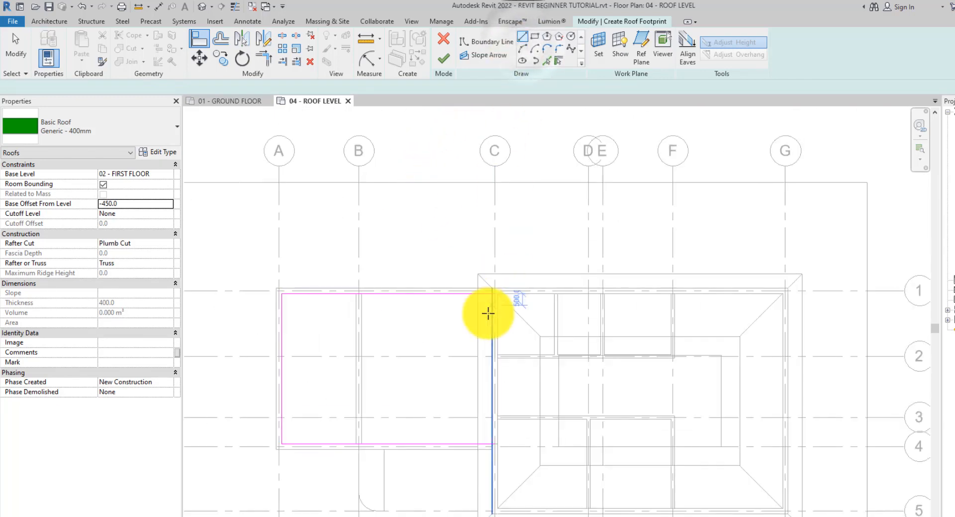
left_click(535, 61)
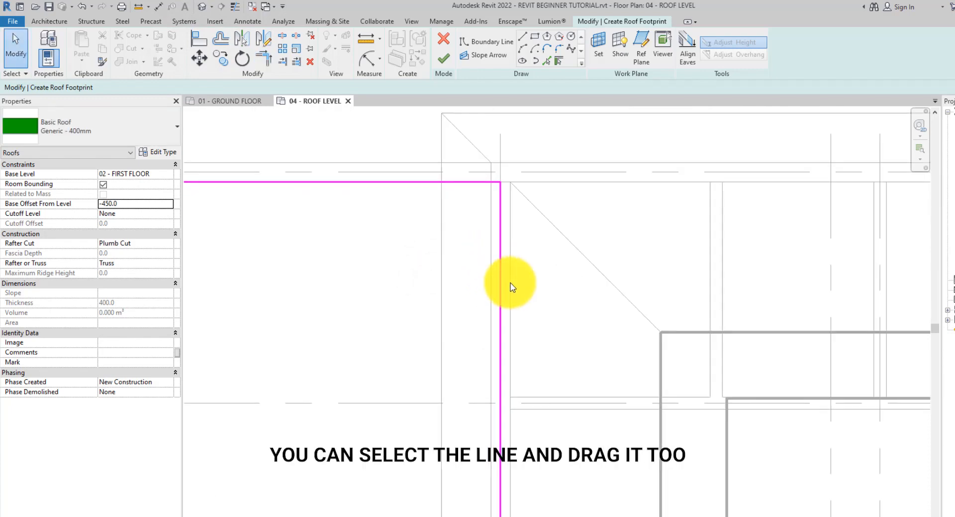
left_click(503, 288)
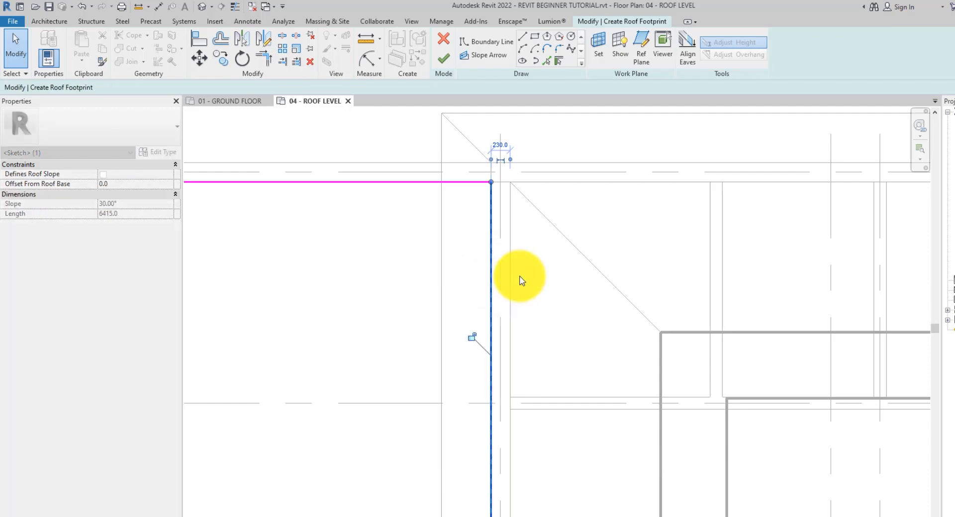
- Finish Edit Mode to create the flat roof over the porch block
left_click(444, 55)
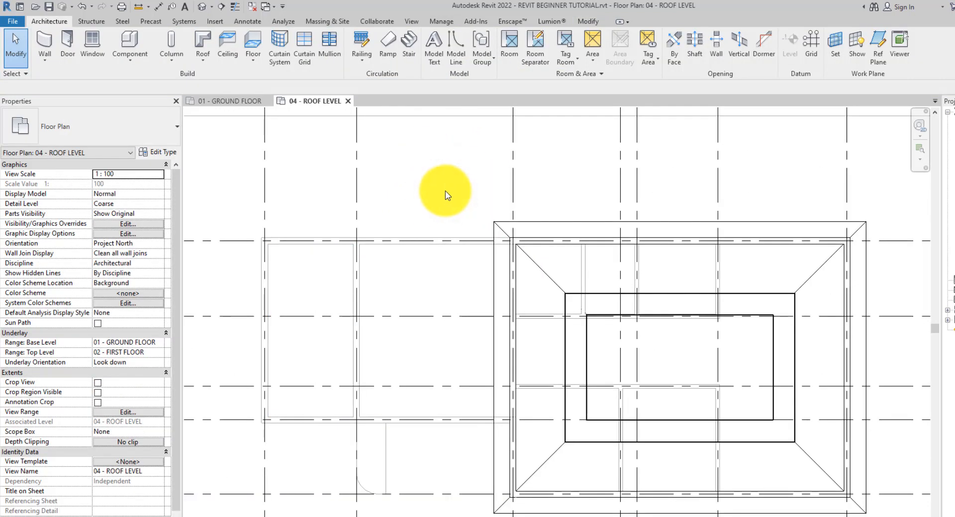
mouse_move(434, 199)
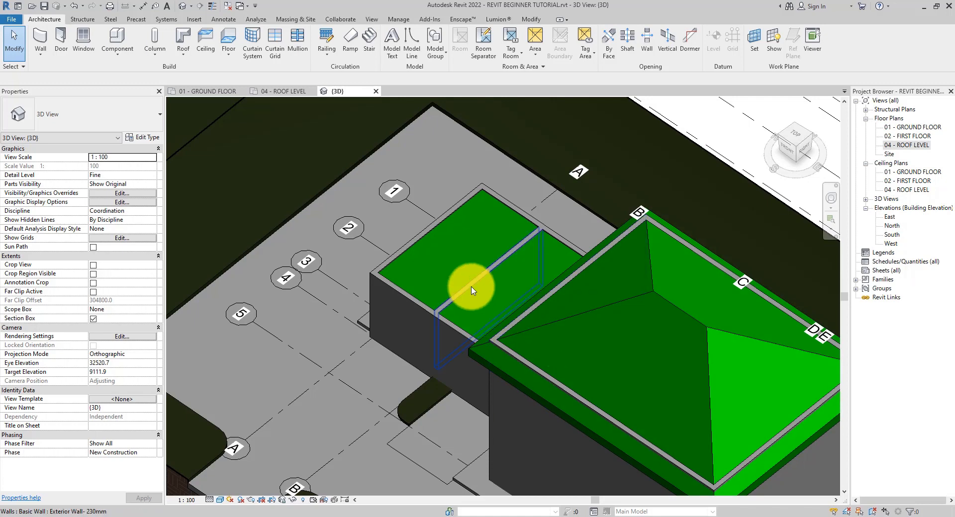
- Select the porch wall under the flat roof for attachment in the 3D view
left_click(470, 290)
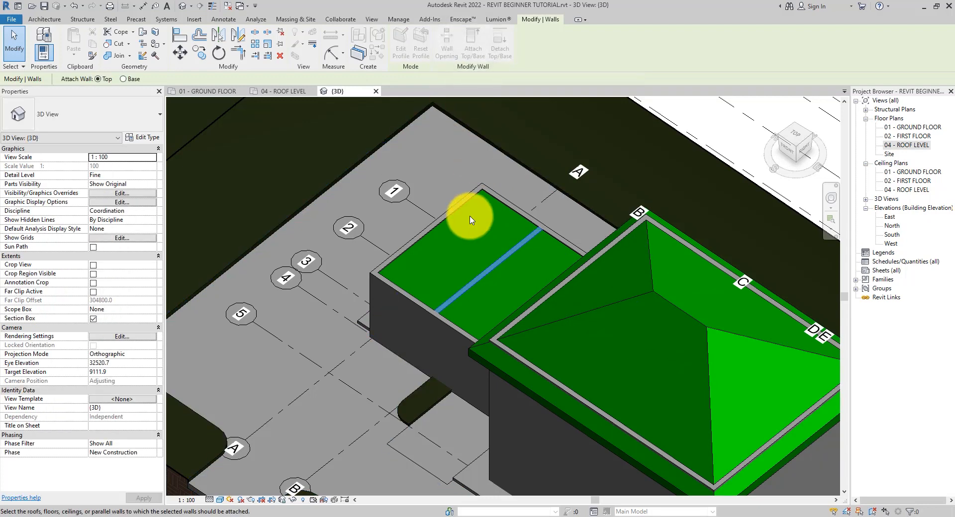
mouse_move(503, 209)
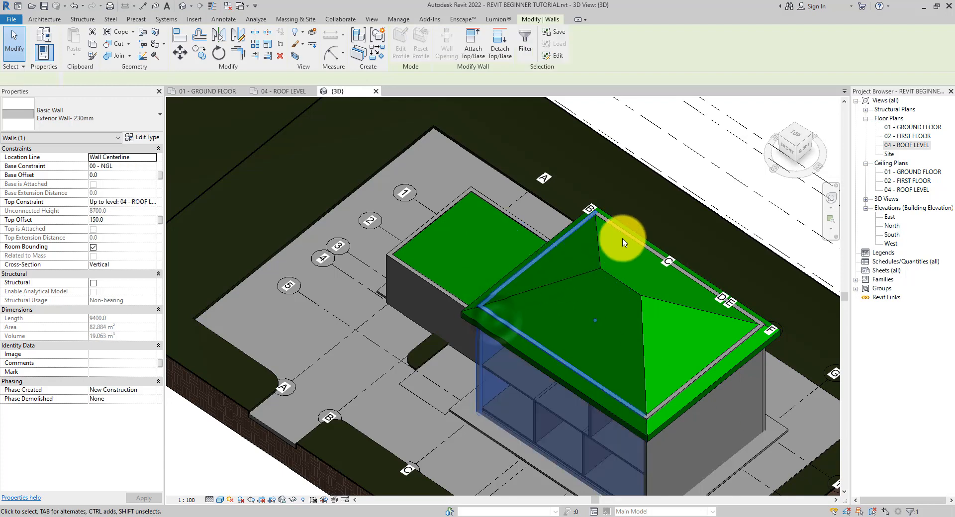
- Select the main block's four walls and attach their tops to the hipped roof
left_click(696, 377)
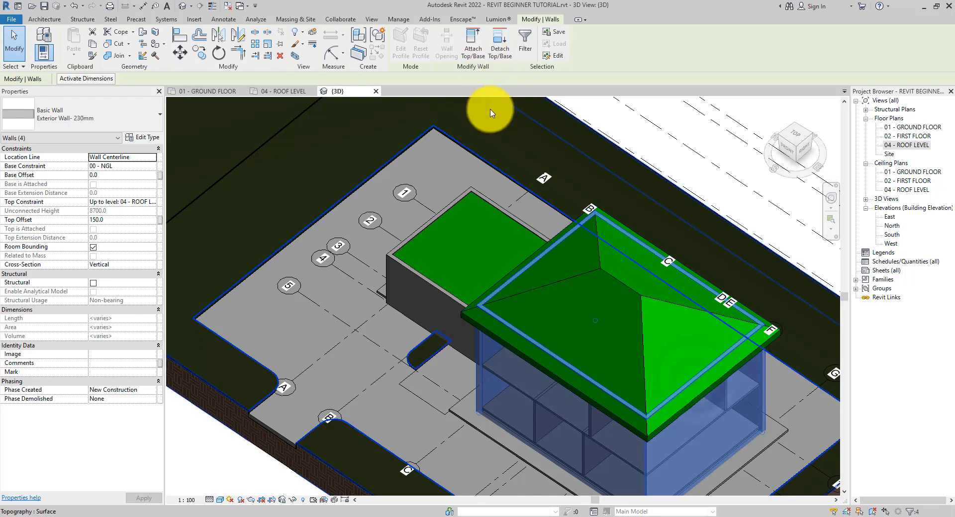
mouse_move(474, 45)
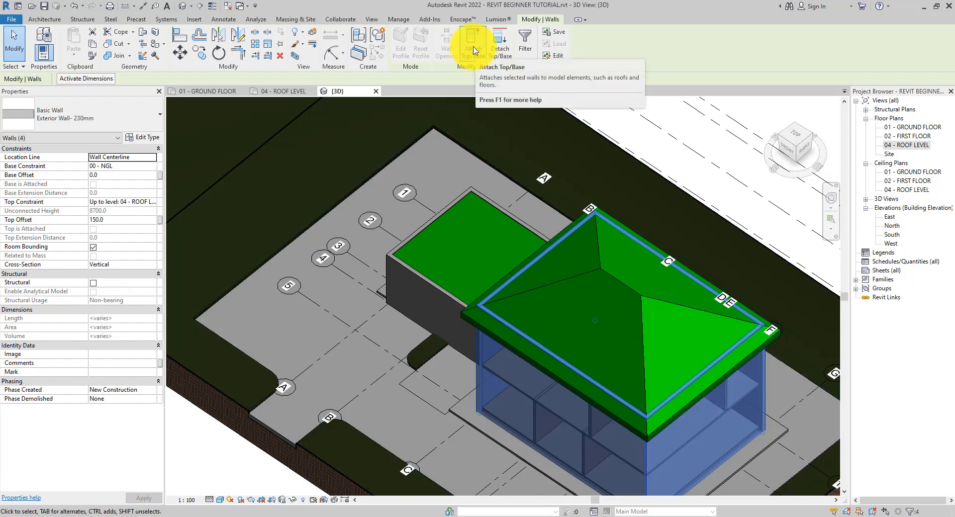
left_click(473, 45)
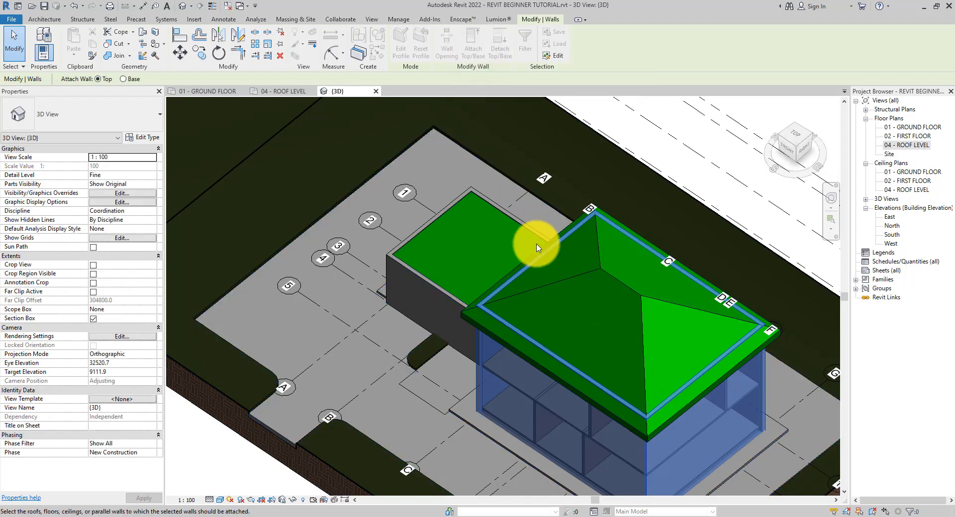
mouse_move(589, 288)
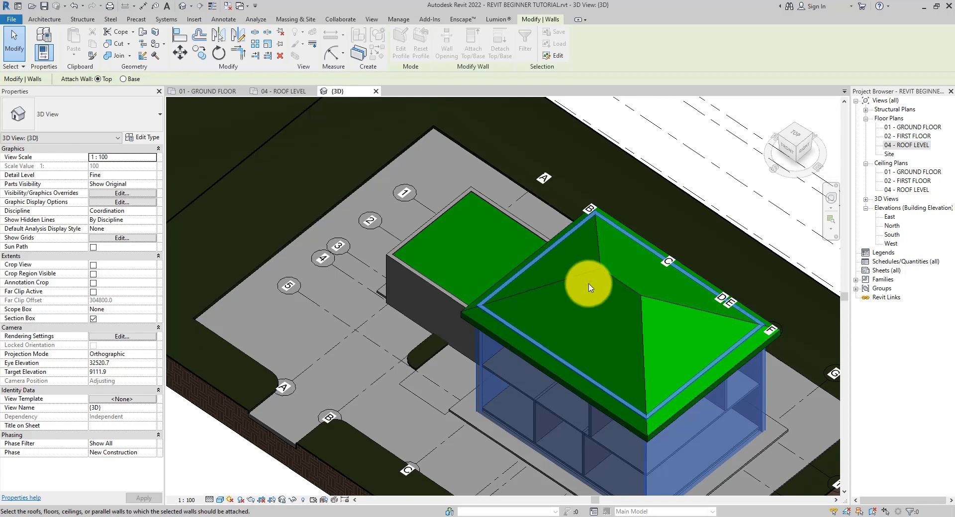
left_click(585, 288)
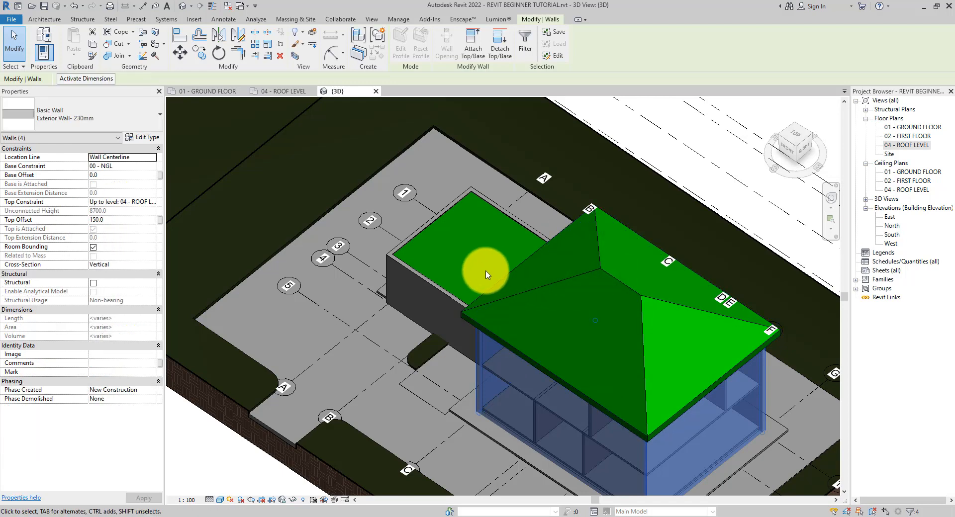
mouse_move(494, 265)
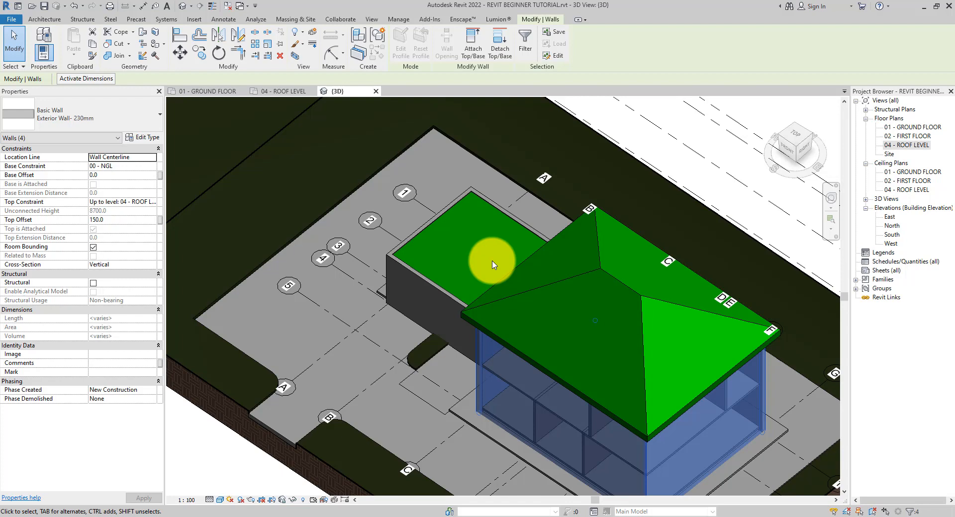
mouse_move(492, 266)
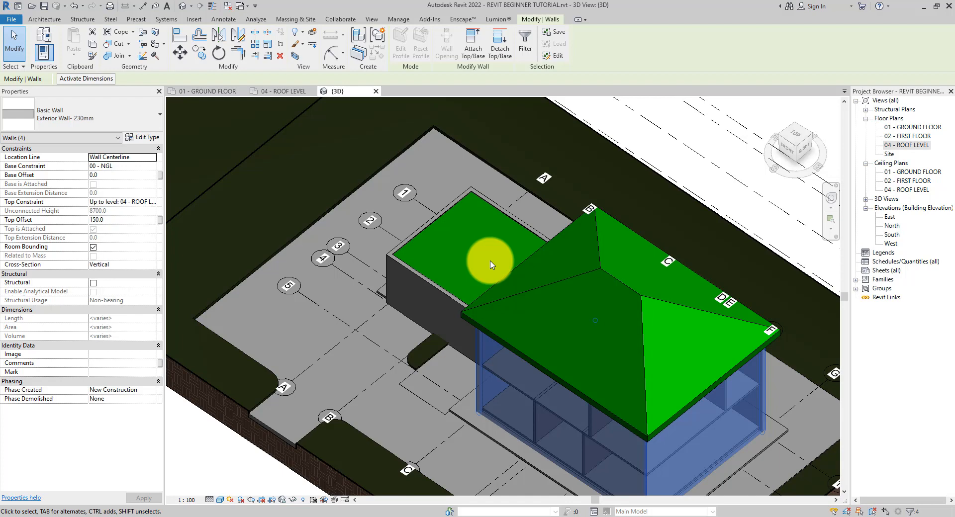
mouse_move(399, 317)
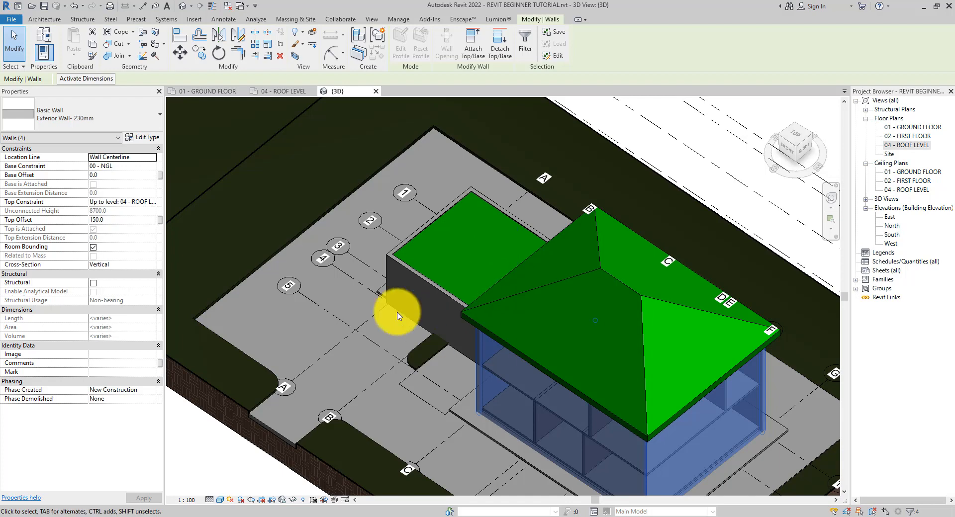